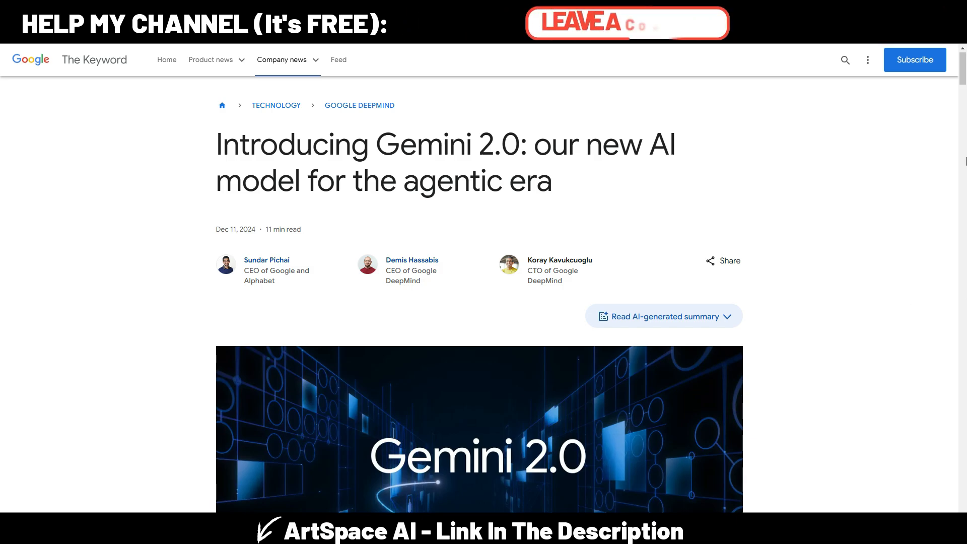
Step: Scroll through the Google AI Studio page to locate the Multimodal Live API entry
{"action": "scroll", "scroll_direction": "down", "scroll_amount": 3}
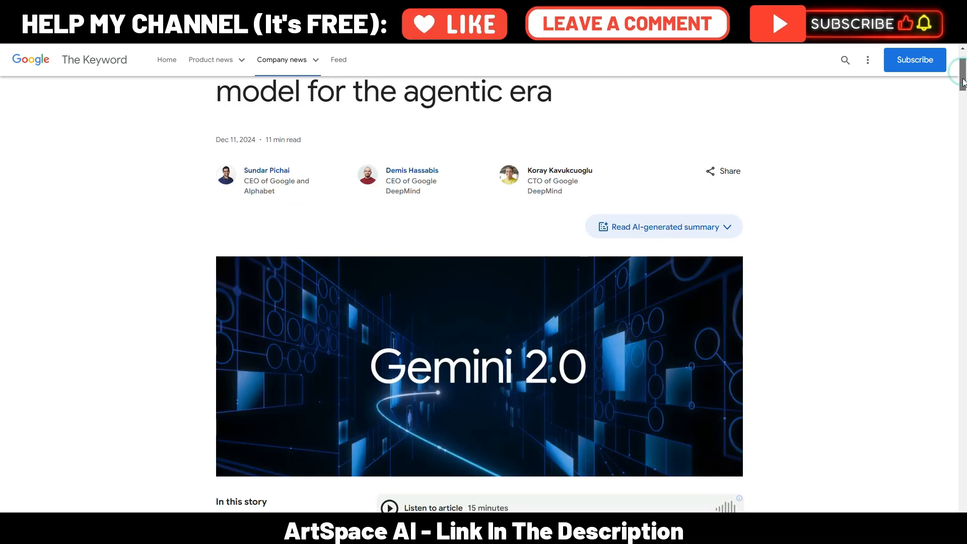
{"action": "scroll", "scroll_direction": "down", "scroll_amount": 3}
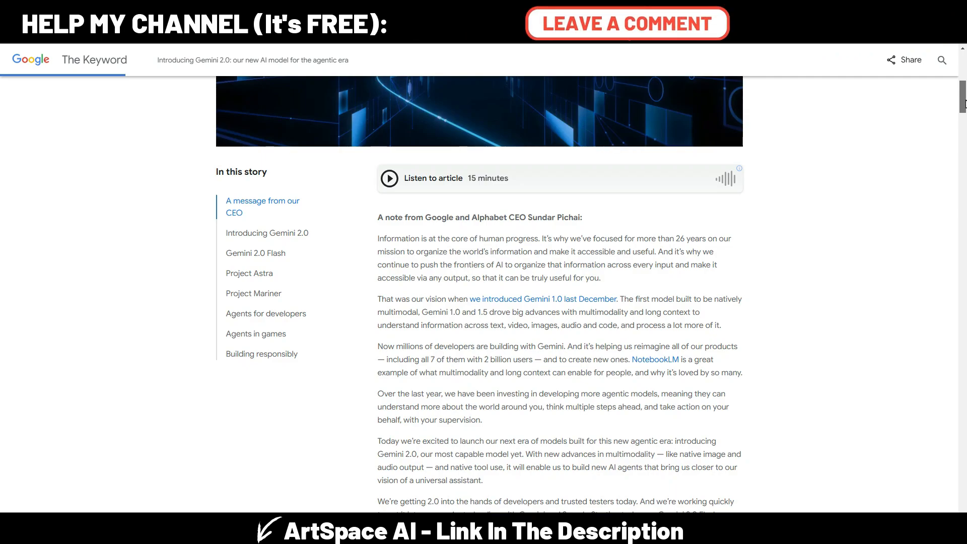
{"action": "scroll", "scroll_direction": "down", "scroll_amount": 3}
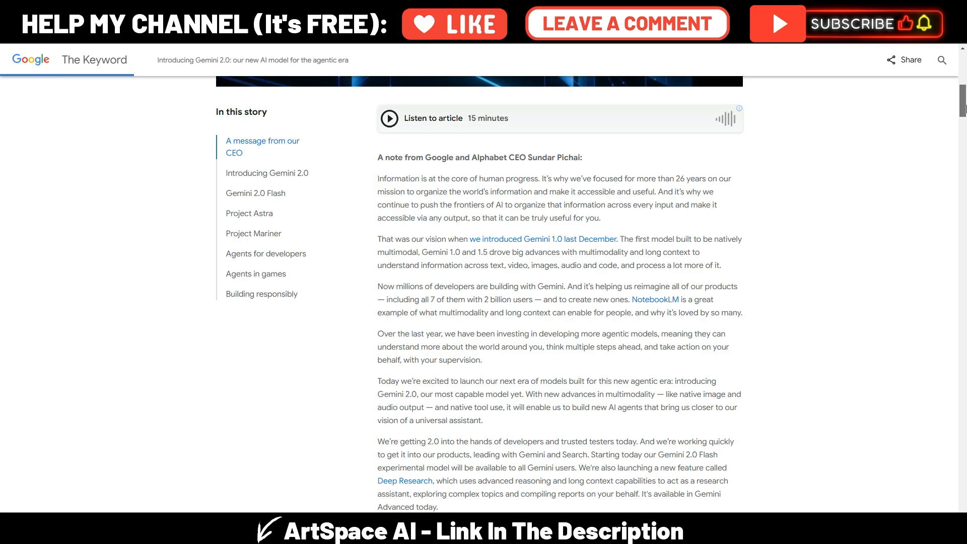
{"action": "scroll", "scroll_direction": "down", "scroll_amount": 3}
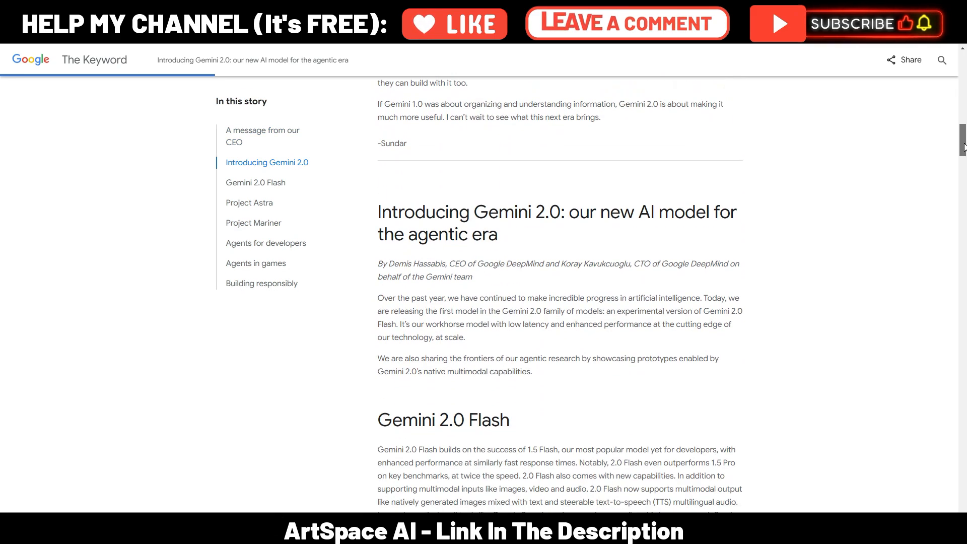
{"action": "scroll", "scroll_direction": "down", "scroll_amount": 3}
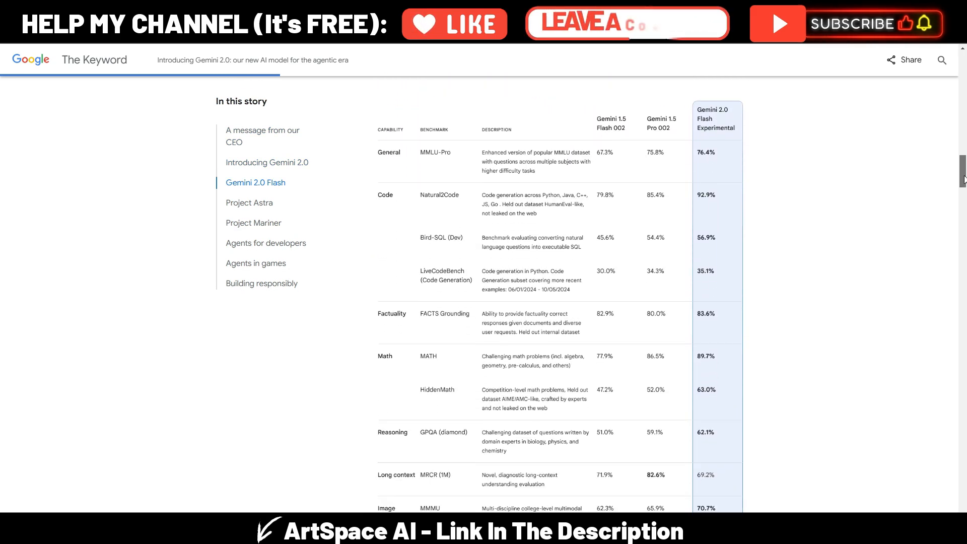
{"action": "scroll", "scroll_direction": "up", "scroll_amount": 3}
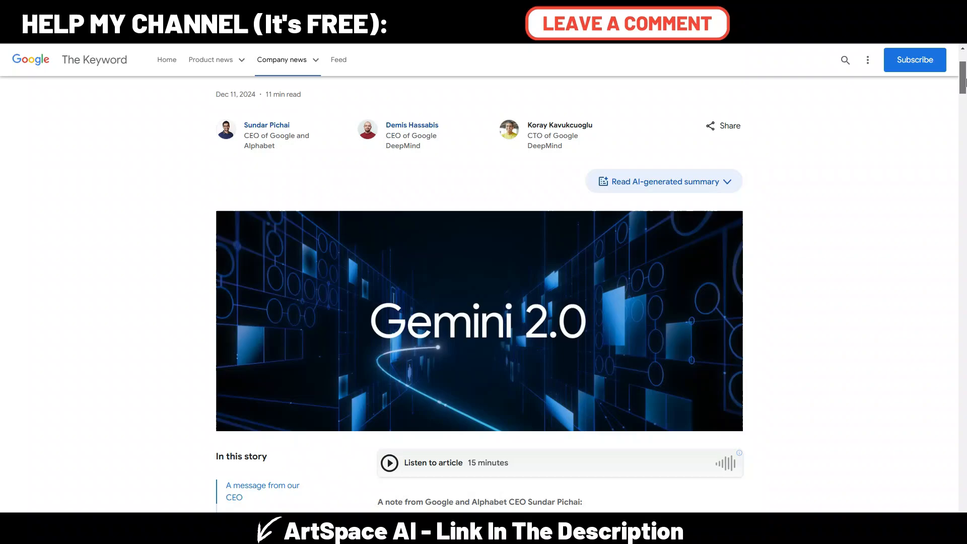
{"action": "scroll", "scroll_direction": "up", "scroll_amount": 3}
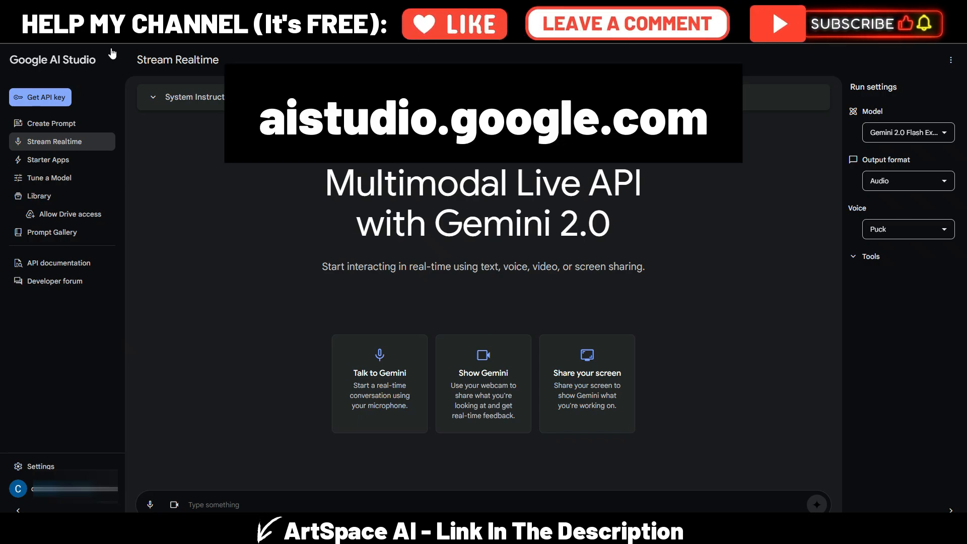
{"action": "mouse_move", "coordinate": [209, 153]}
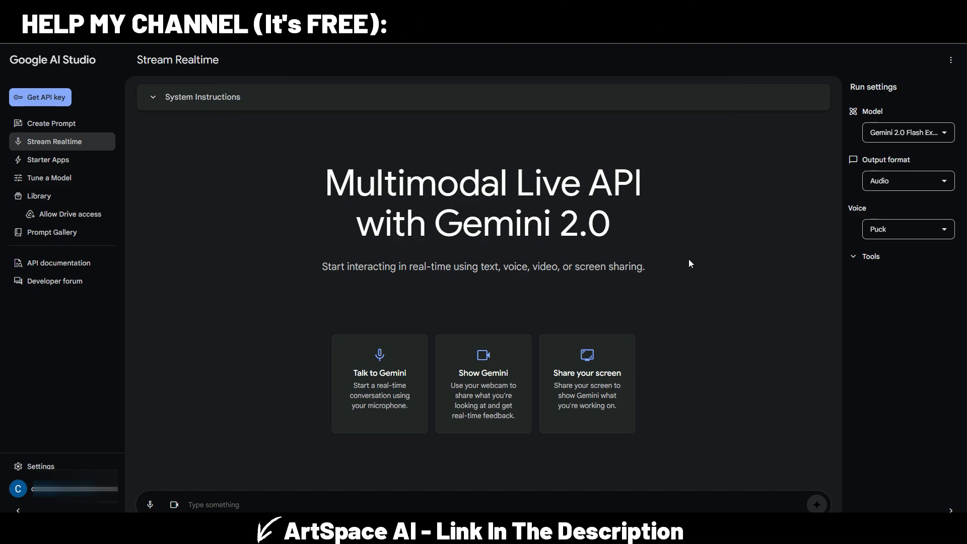
Step: Create a new prompt and open the Model dropdown showing Gemini 2.0 Flash Experimental
{"action": "left_click", "coordinate": [49, 122]}
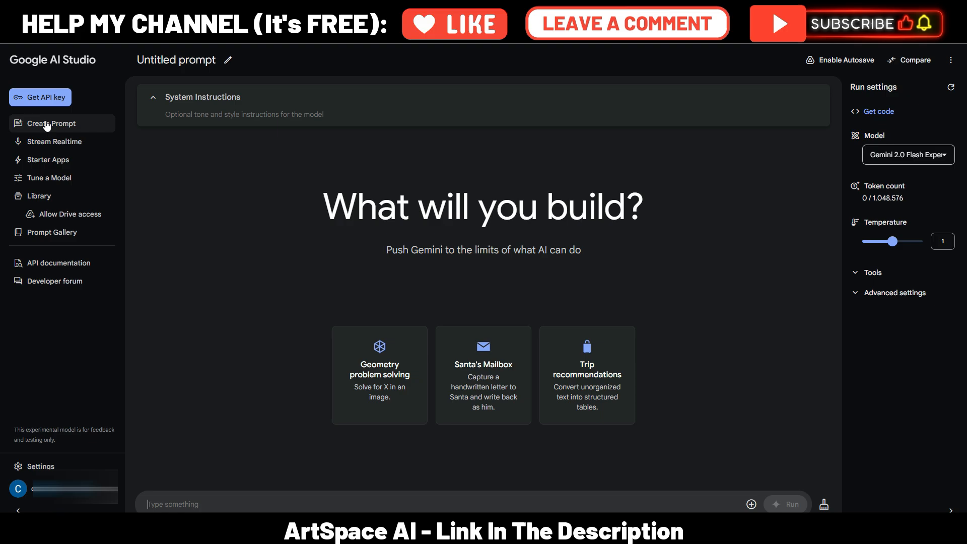
{"action": "mouse_move", "coordinate": [737, 232]}
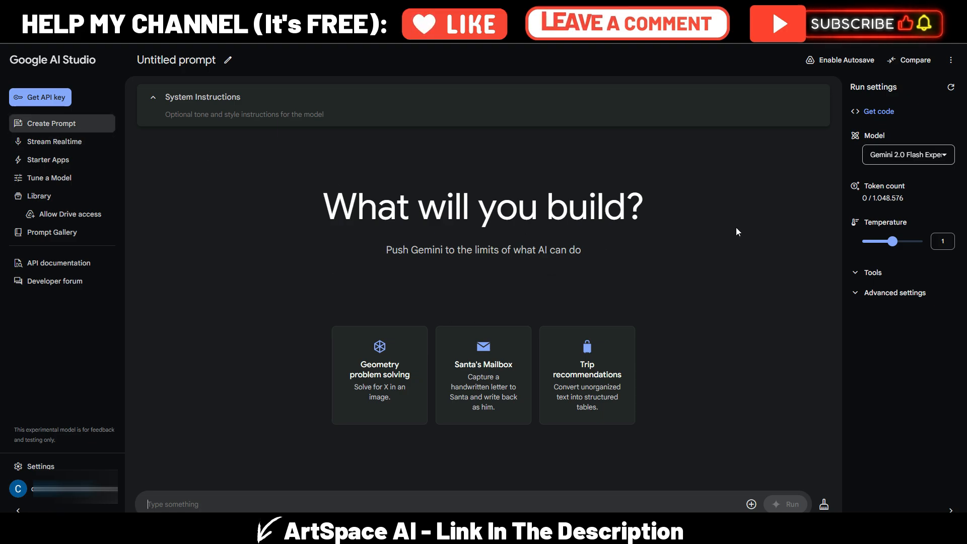
{"action": "left_click", "coordinate": [906, 154]}
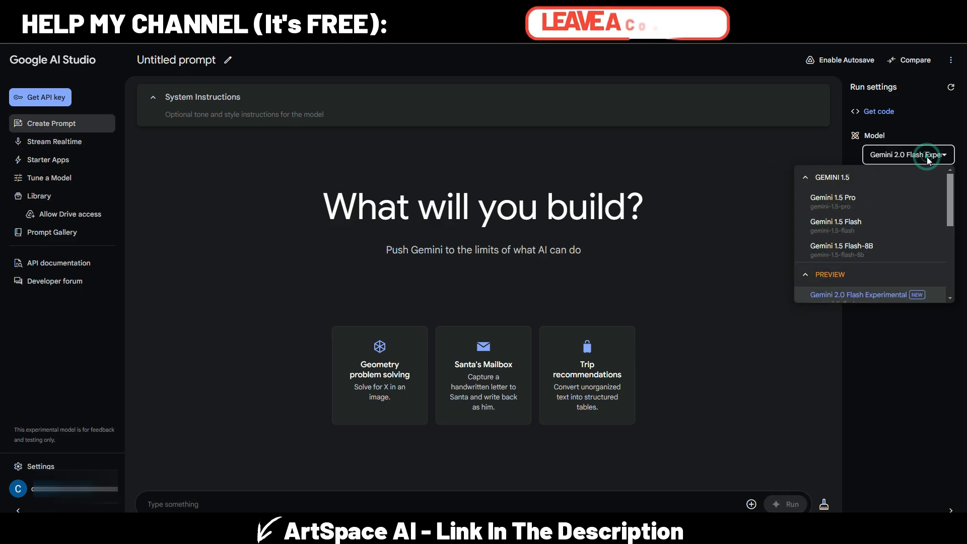
{"action": "mouse_move", "coordinate": [857, 244]}
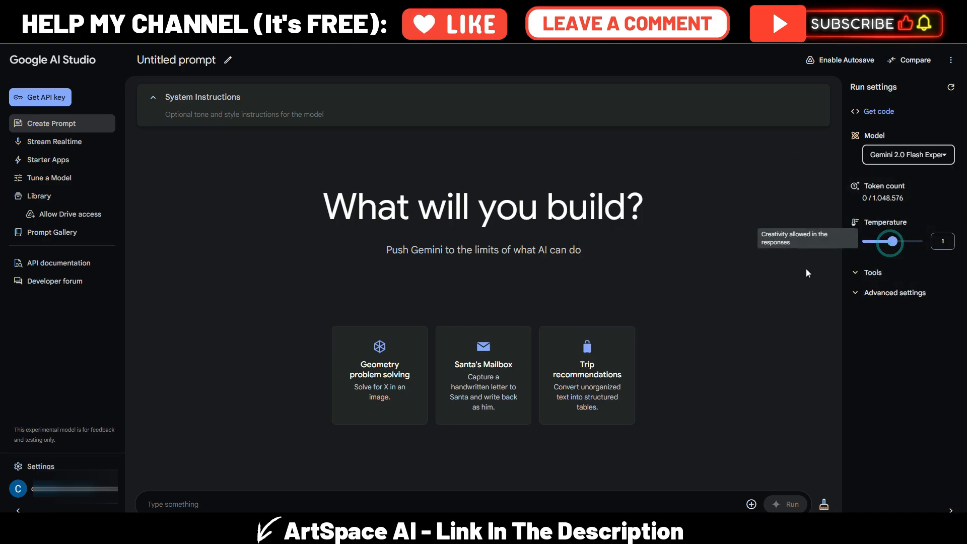
{"action": "mouse_move", "coordinate": [716, 322]}
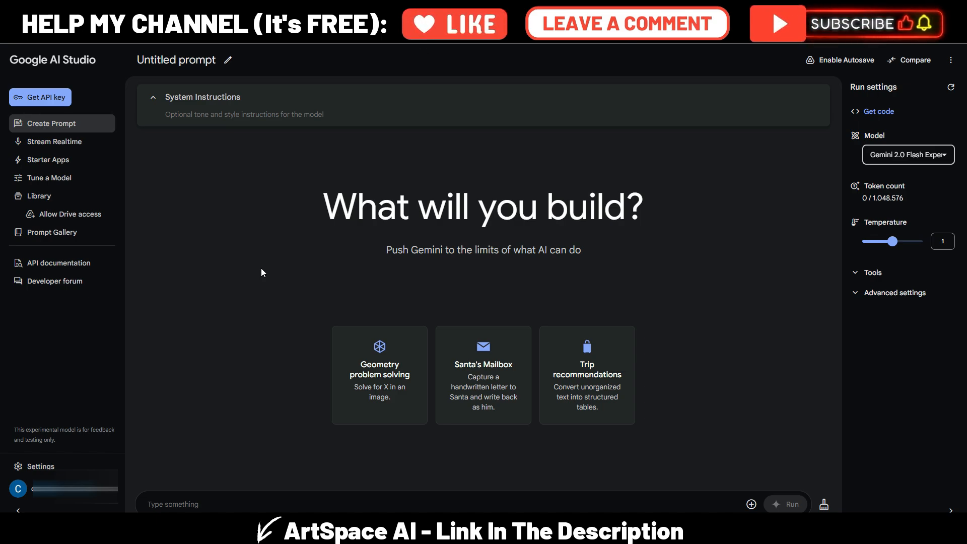
{"action": "mouse_move", "coordinate": [124, 170]}
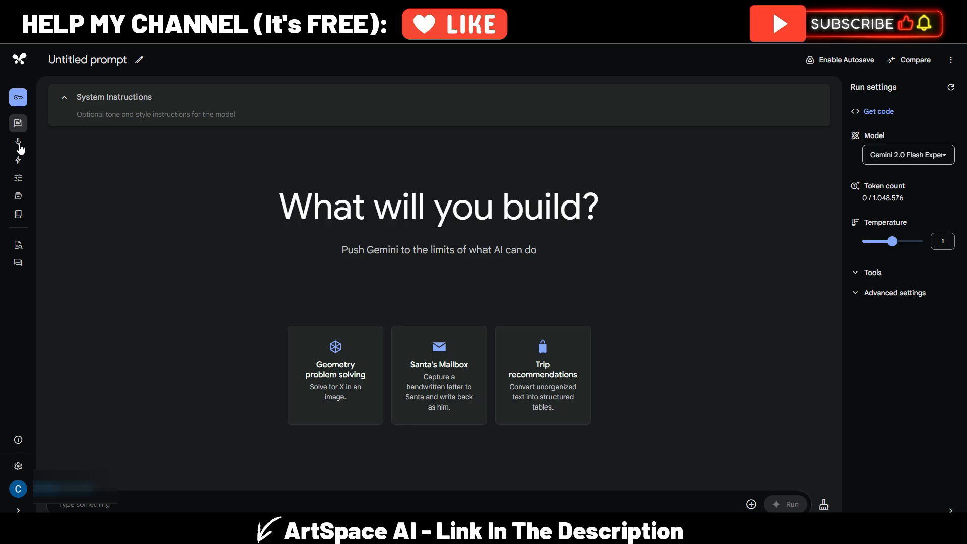
{"action": "mouse_move", "coordinate": [19, 143]}
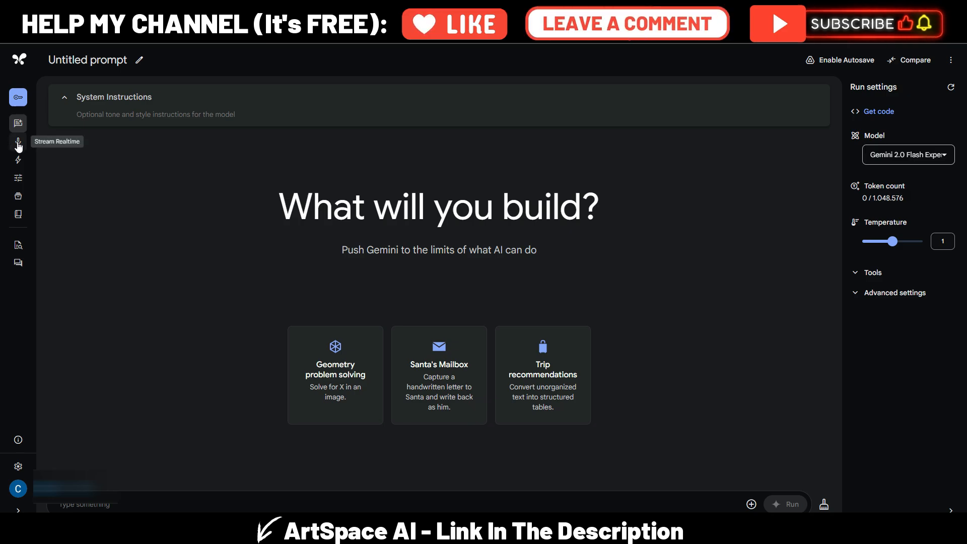
Step: Select Stream Realtime in the sidebar to show the Multimodal Live API screen
{"action": "left_click", "coordinate": [18, 141]}
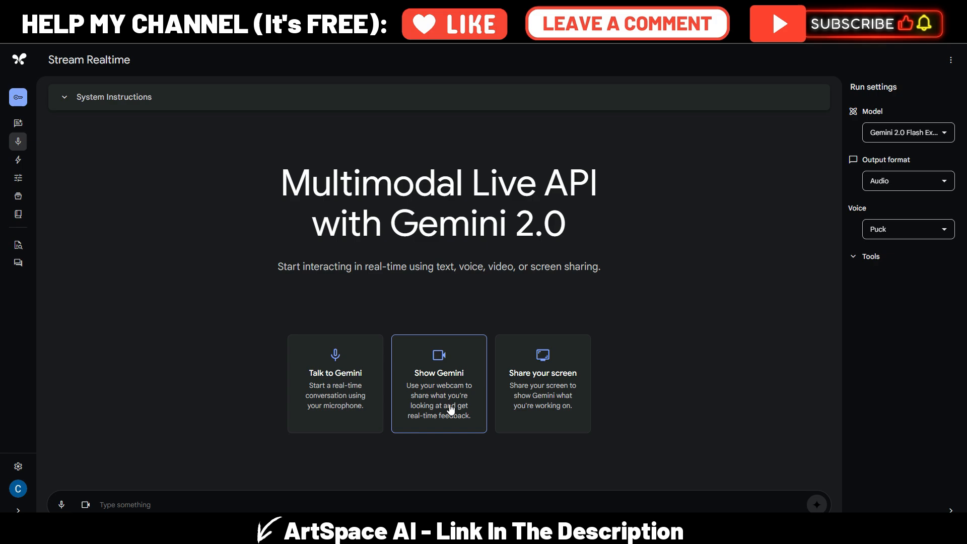
{"action": "mouse_move", "coordinate": [542, 407]}
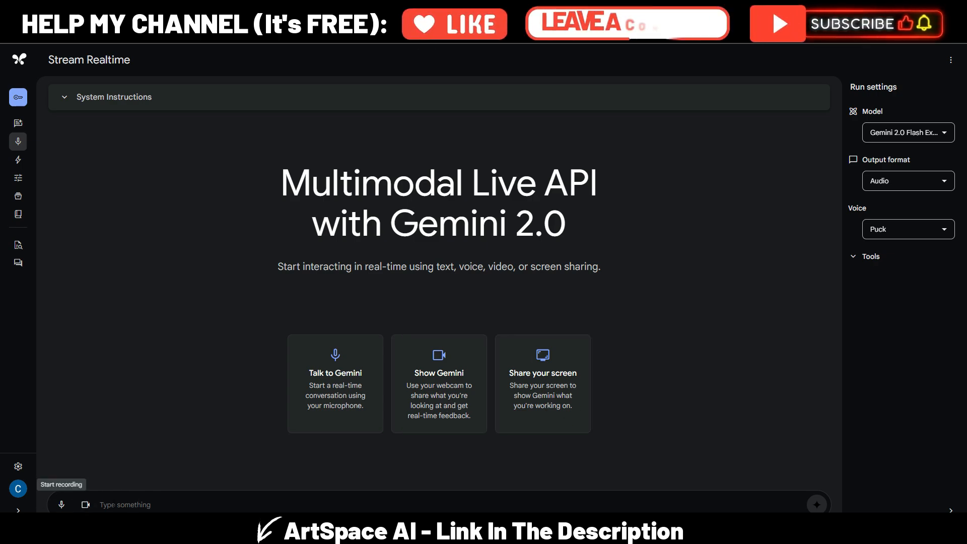
{"action": "mouse_move", "coordinate": [173, 500]}
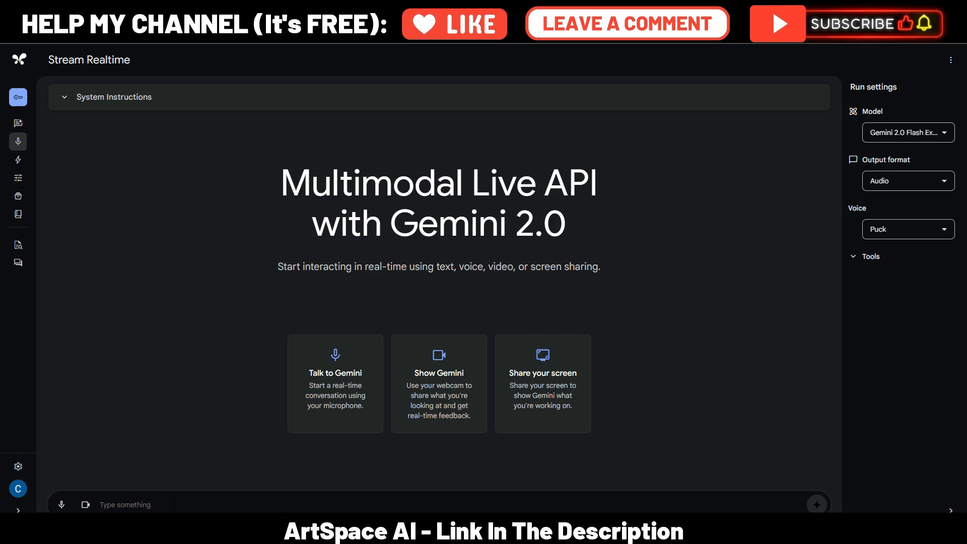
{"action": "mouse_move", "coordinate": [61, 504]}
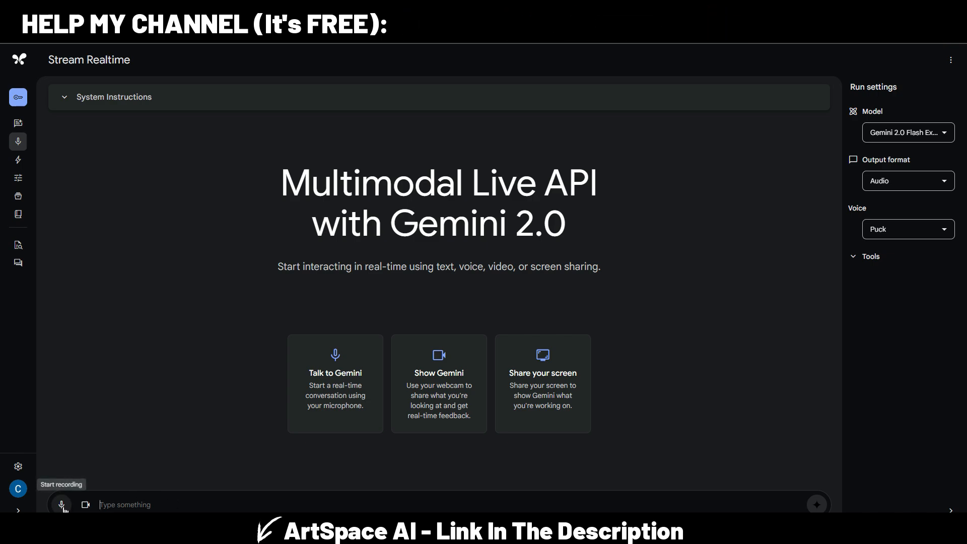
{"action": "mouse_move", "coordinate": [85, 505]}
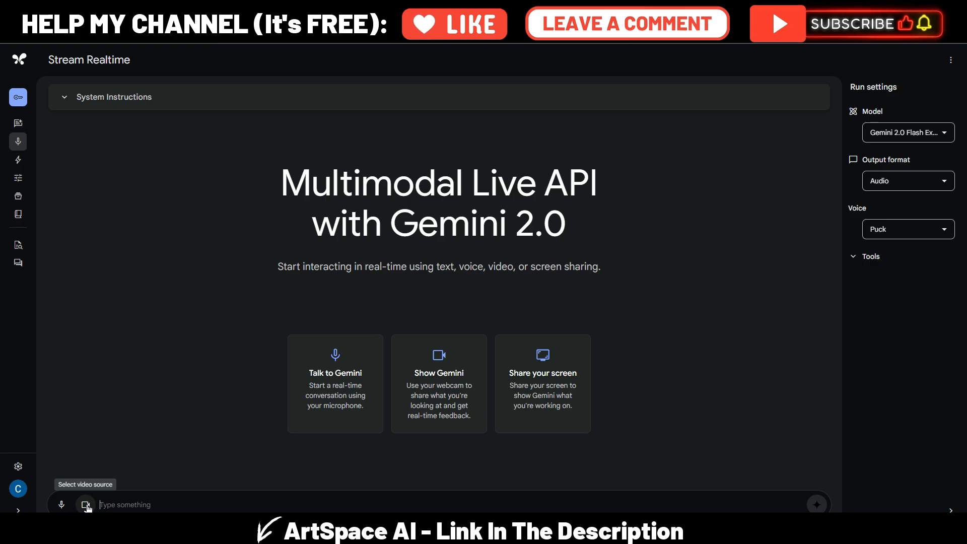
{"action": "mouse_move", "coordinate": [177, 469]}
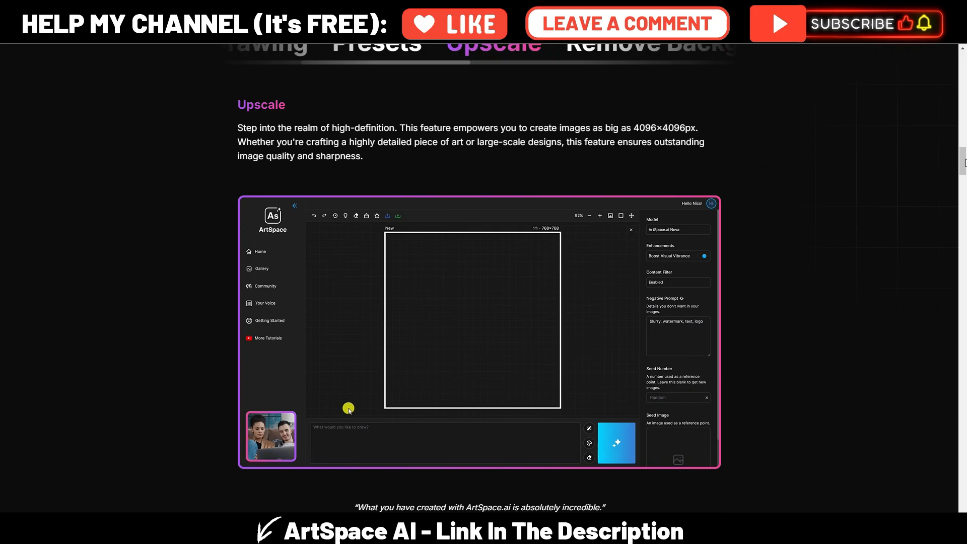
Step: Scroll the ArtSpace site past the Upscale feature to the Lifetime Deal offer
{"action": "scroll", "scroll_direction": "down", "scroll_amount": 3}
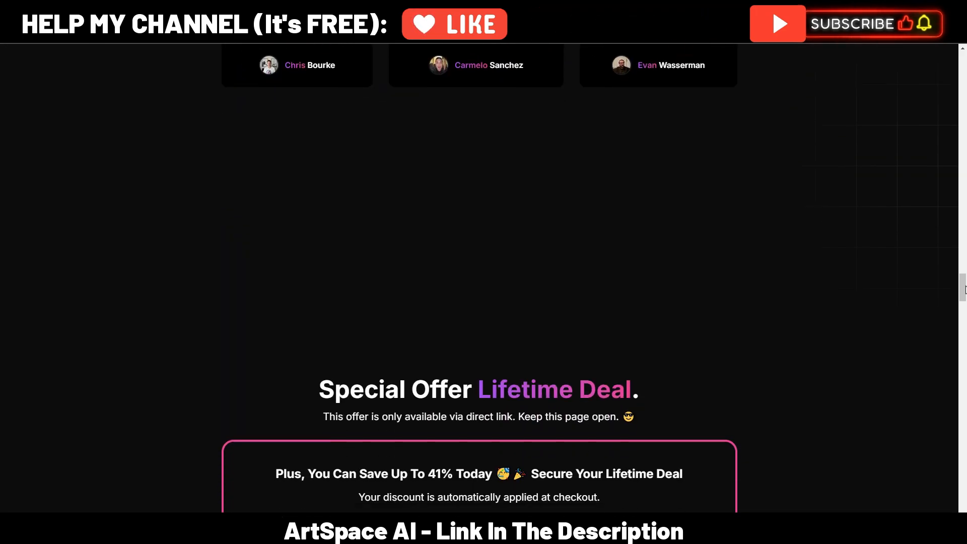
{"action": "scroll", "scroll_direction": "down", "scroll_amount": 3}
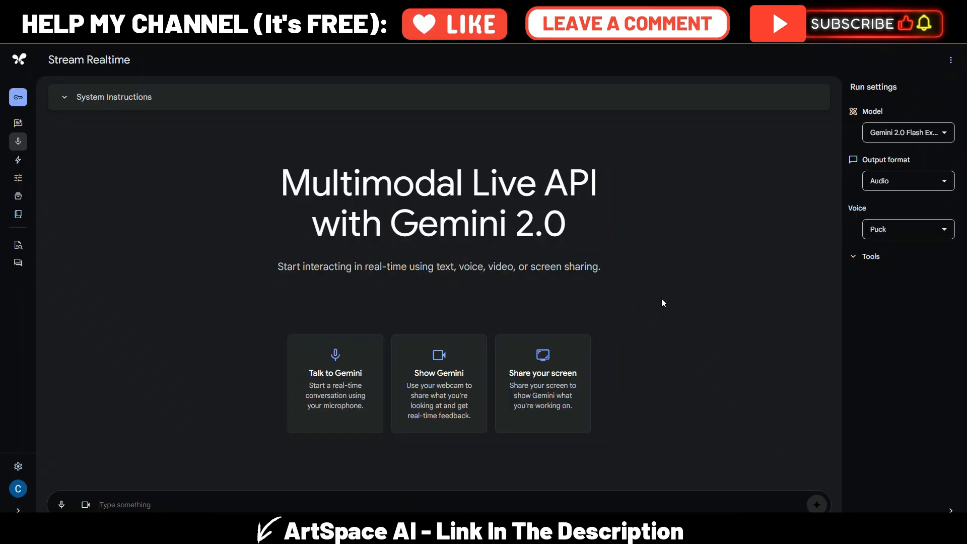
{"action": "mouse_move", "coordinate": [188, 411]}
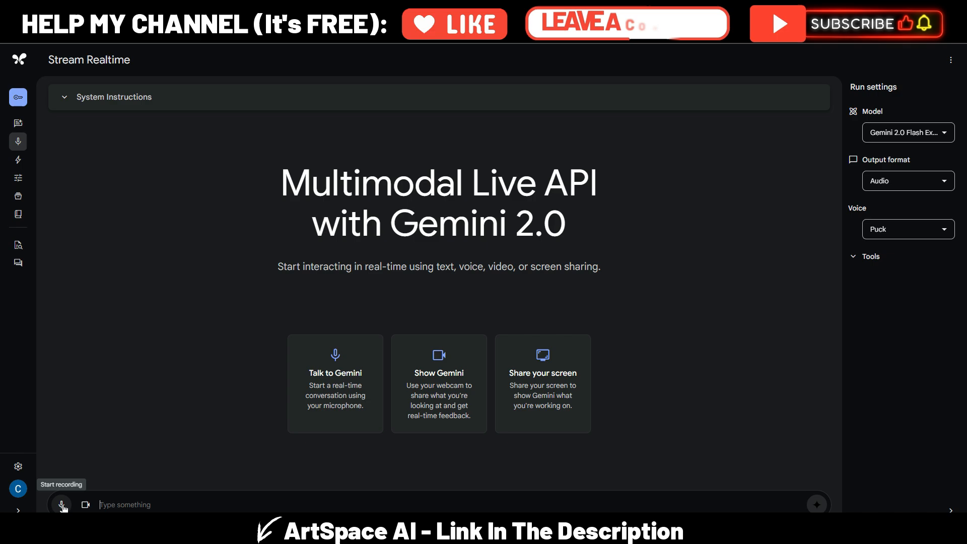
Step: Start microphone recording to begin a live voice conversation with Gemini
{"action": "left_click", "coordinate": [61, 503]}
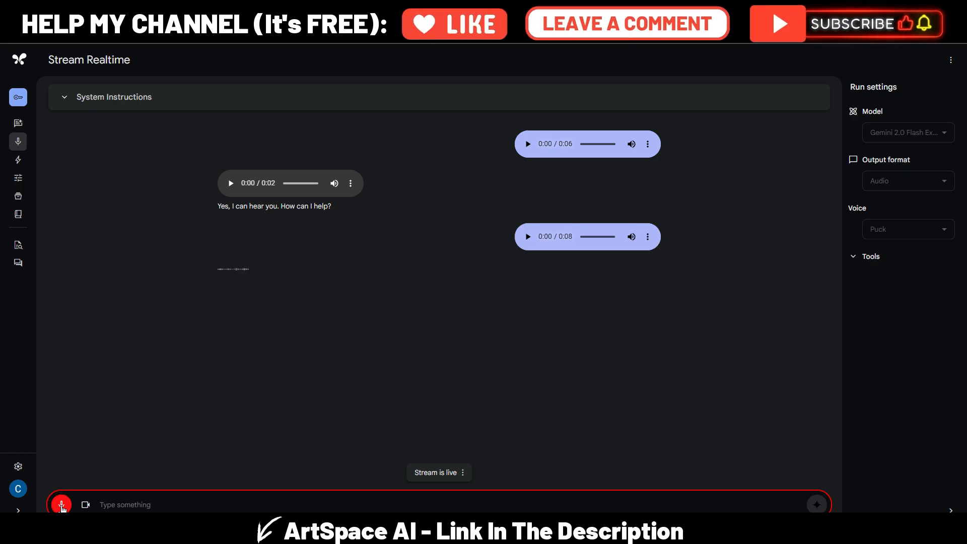
{"action": "mouse_move", "coordinate": [85, 503]}
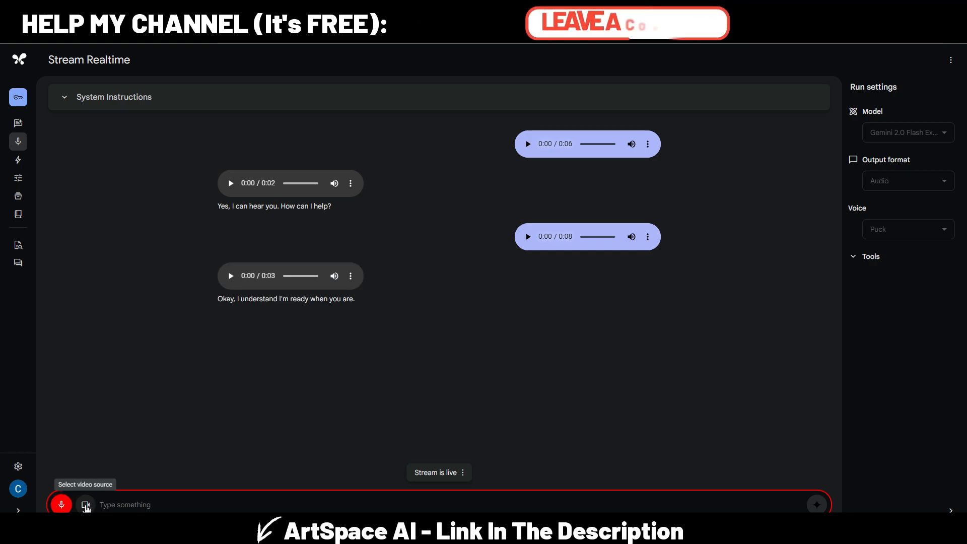
Step: Share the Stream Realtime browser window with Gemini as the screen video source
{"action": "left_click", "coordinate": [85, 505]}
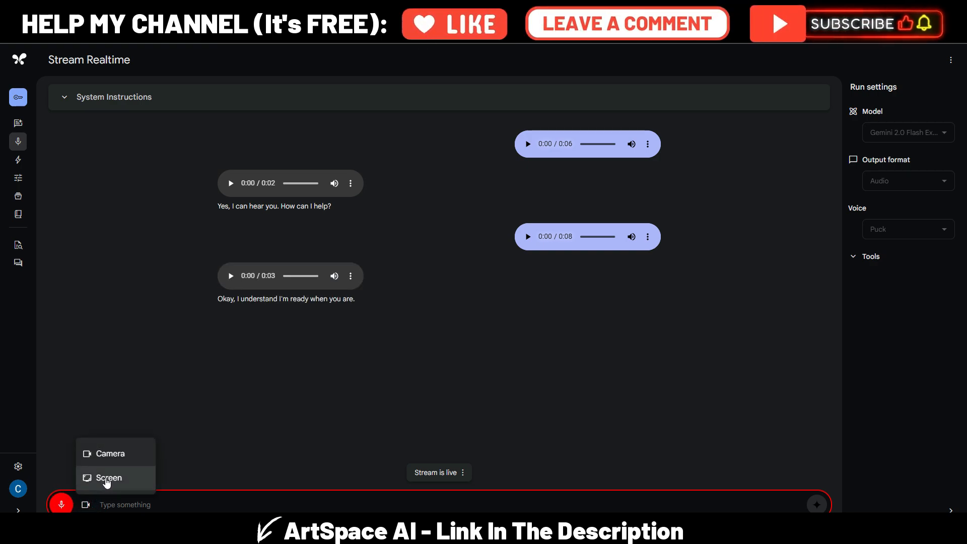
{"action": "left_click", "coordinate": [107, 478]}
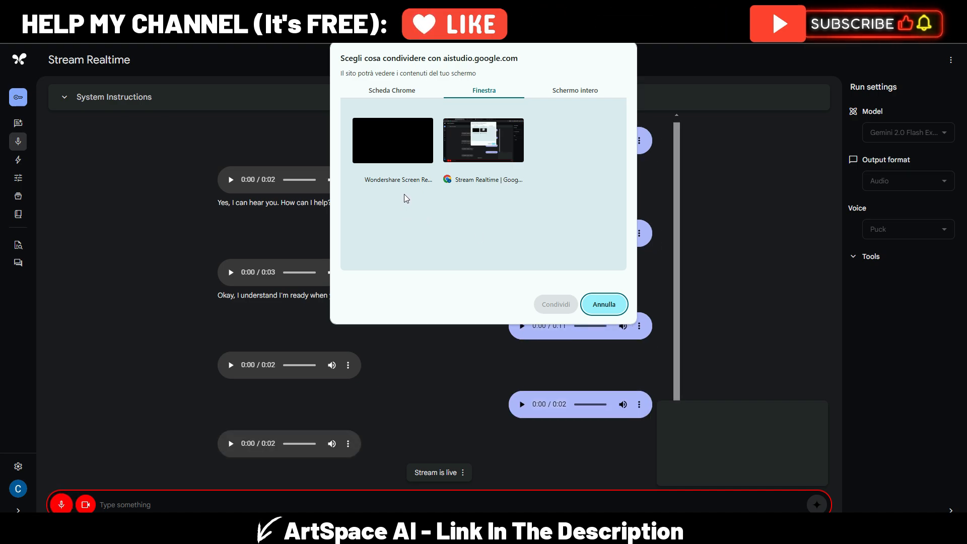
{"action": "left_click", "coordinate": [483, 140]}
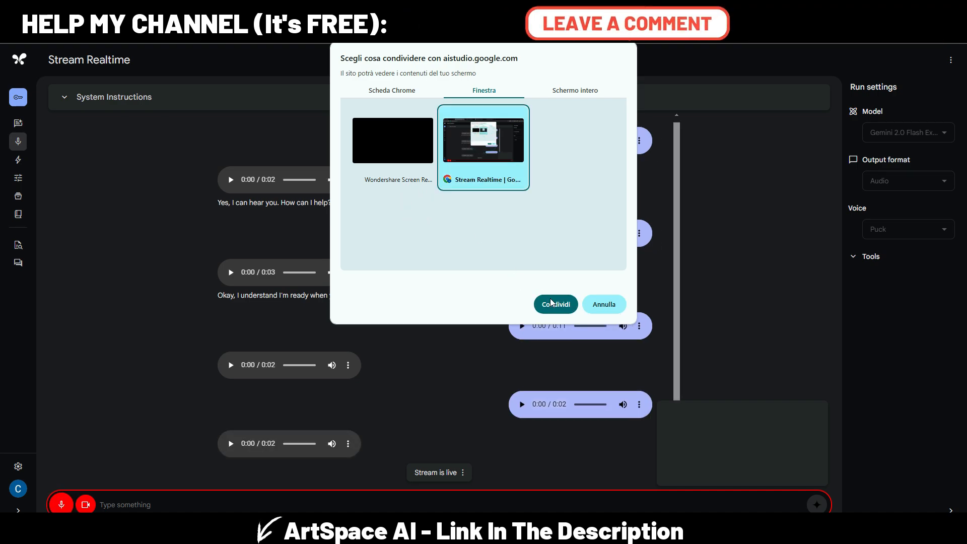
{"action": "left_click", "coordinate": [554, 304]}
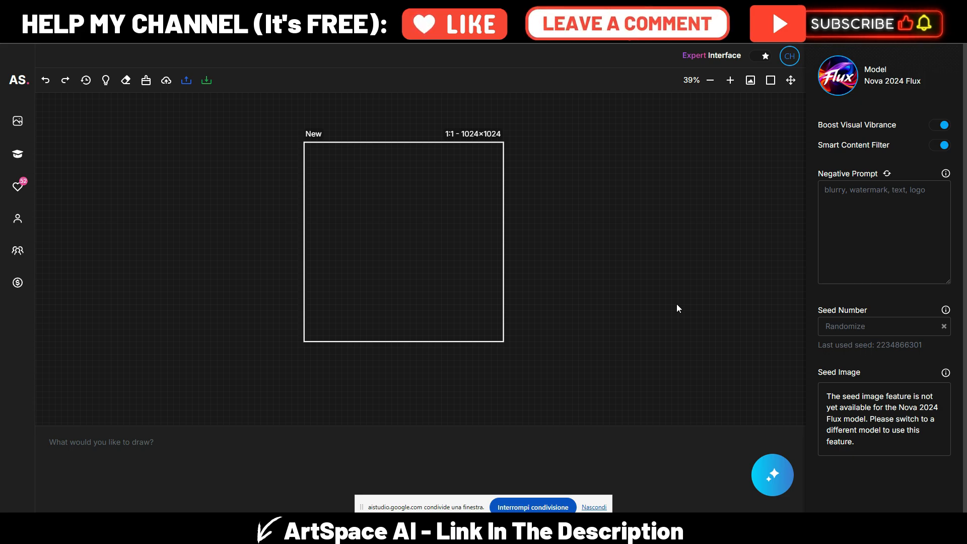
{"action": "left_click", "coordinate": [101, 442]}
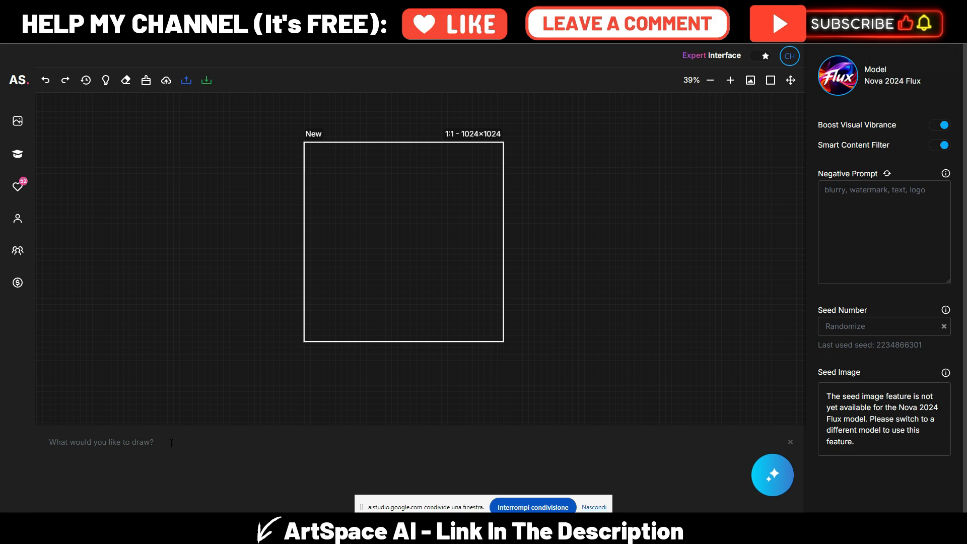
{"action": "mouse_move", "coordinate": [384, 391]}
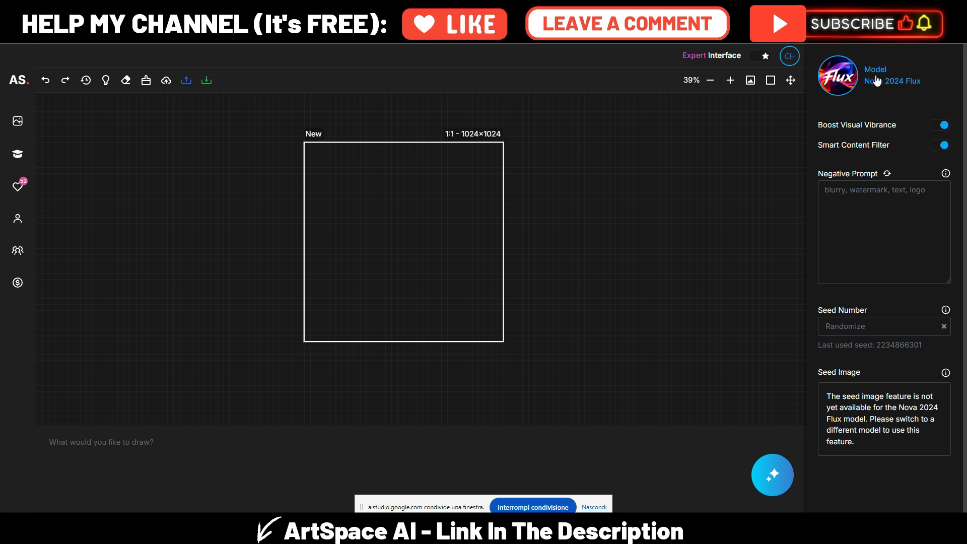
{"action": "left_click", "coordinate": [881, 75]}
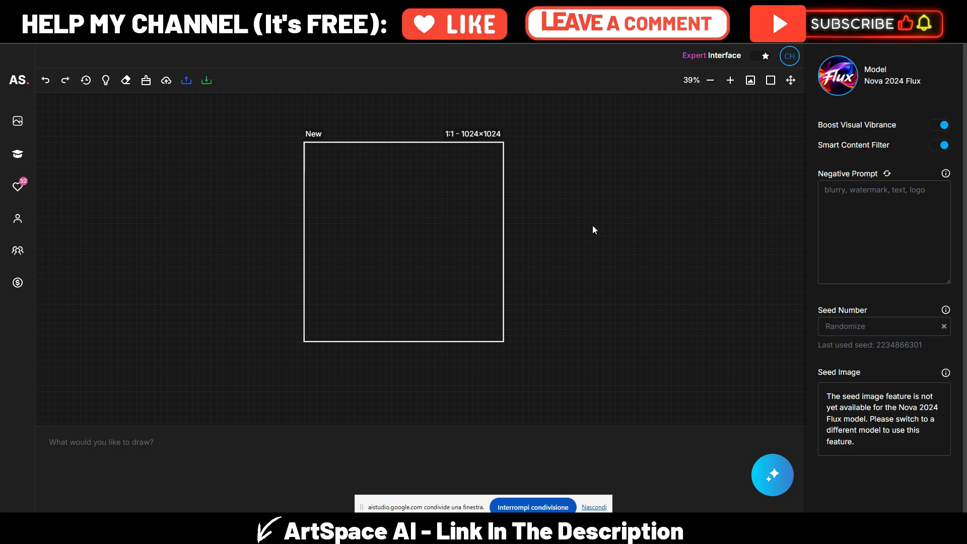
{"action": "mouse_move", "coordinate": [596, 354]}
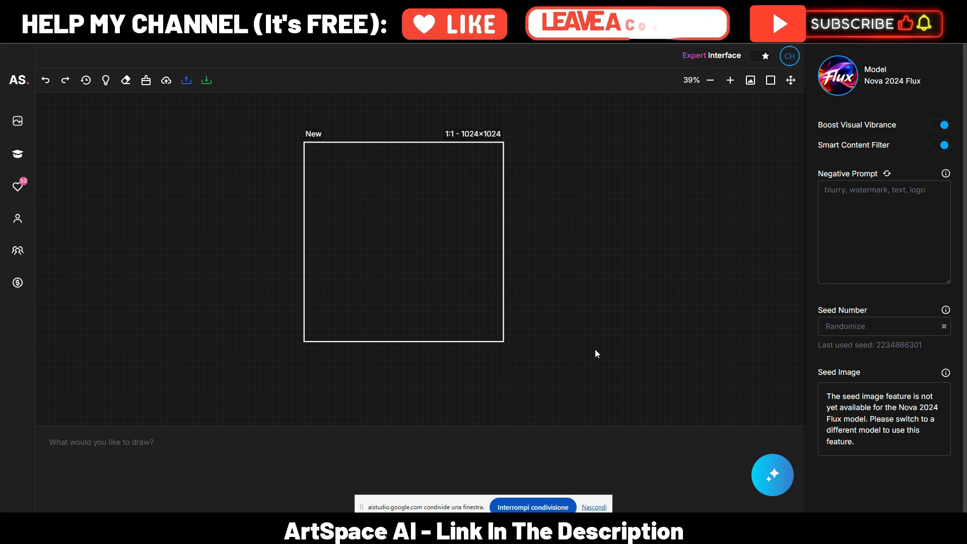
{"action": "mouse_move", "coordinate": [604, 327]}
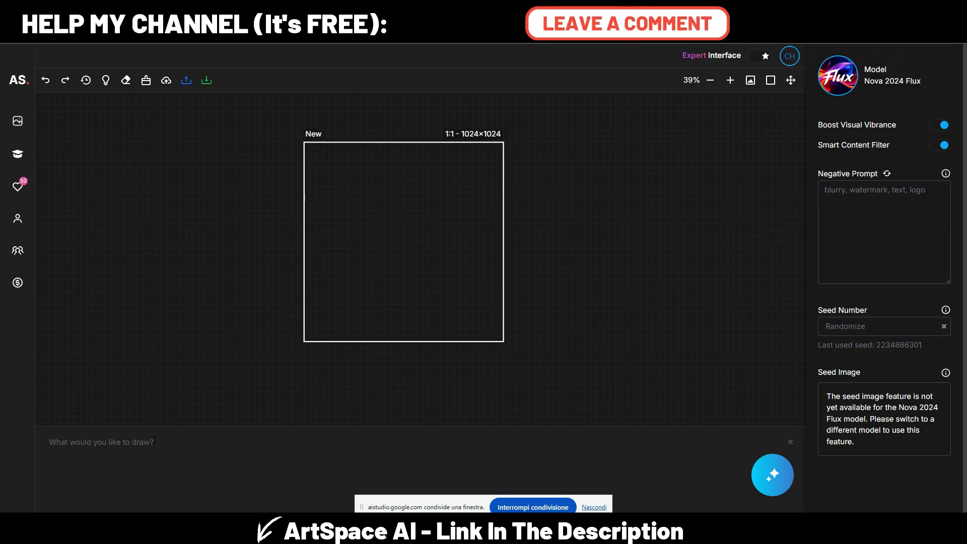
Step: Generate a realistic sunrise mountain lake image with reflection from the typed prompt
{"action": "type", "text": "A realistic image of a Serene mountain lake at Sunrise with a clear reflection on the water and surrounded by a lush forest with some Wildlife such as deer visible"}
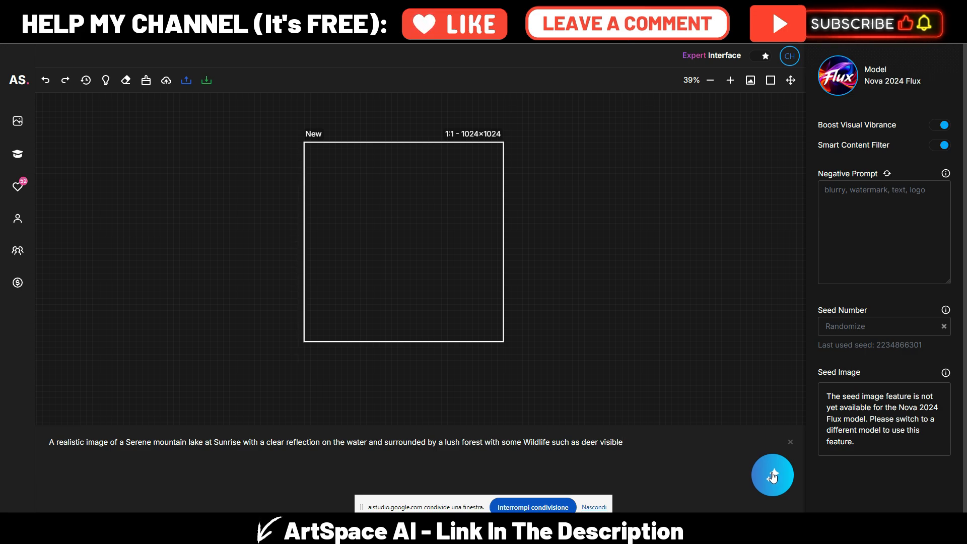
{"action": "left_click", "coordinate": [771, 475]}
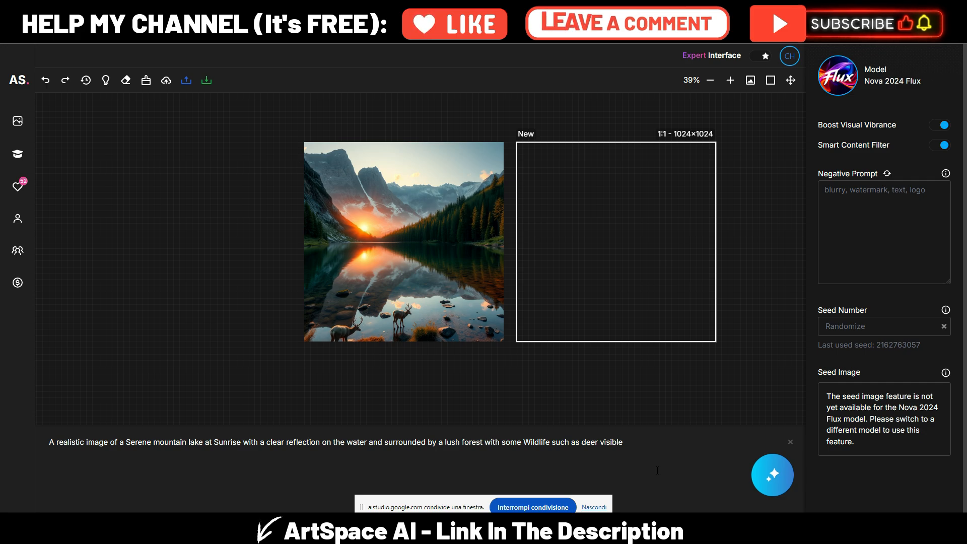
{"action": "mouse_move", "coordinate": [462, 378]}
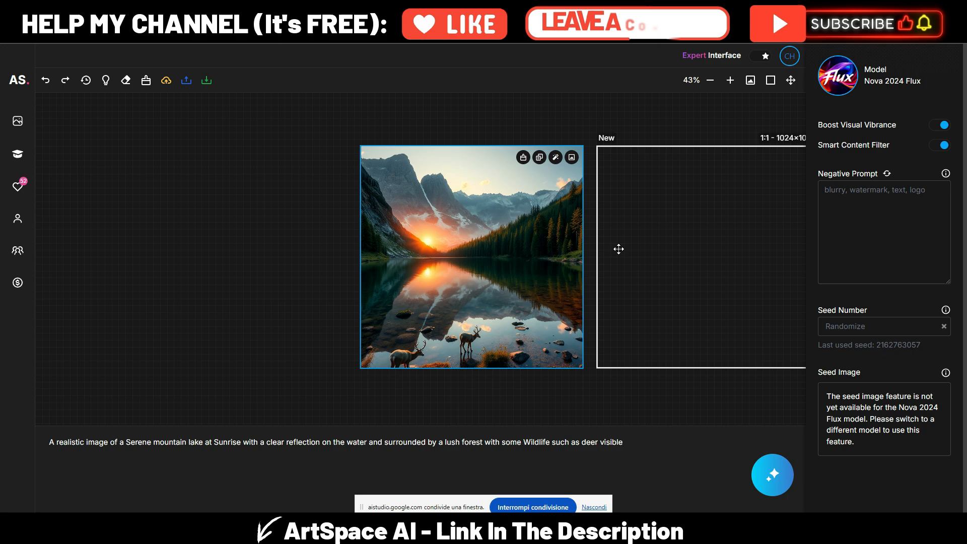
{"action": "mouse_move", "coordinate": [790, 80]}
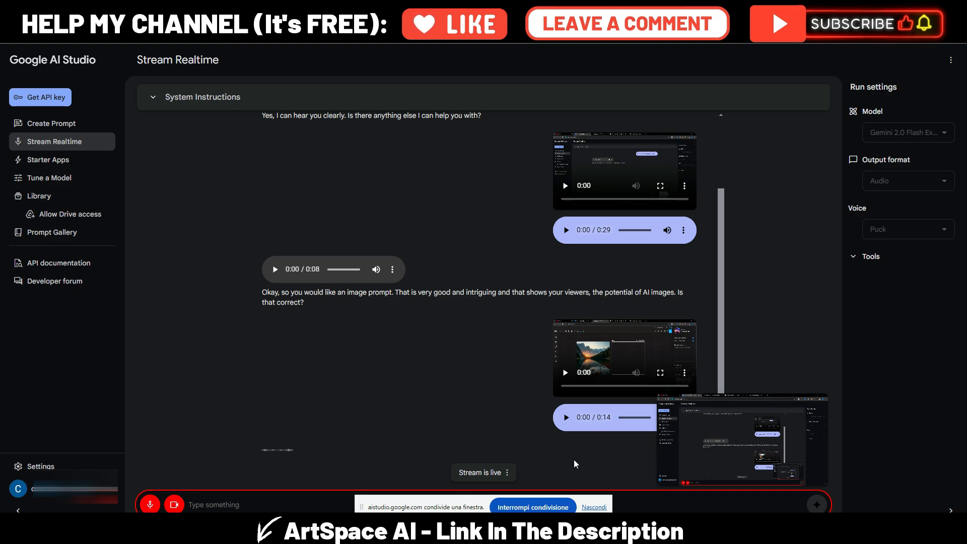
Step: Scroll the chat to read Gemini's dewdrop-on-spider-web prompt suggestion
{"action": "scroll", "scroll_direction": "down", "scroll_amount": 3}
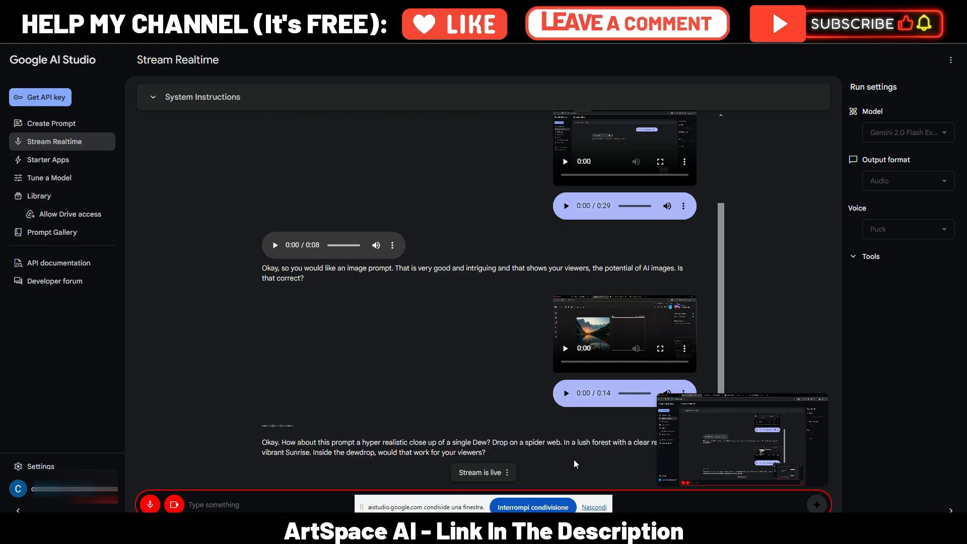
{"action": "mouse_move", "coordinate": [359, 479]}
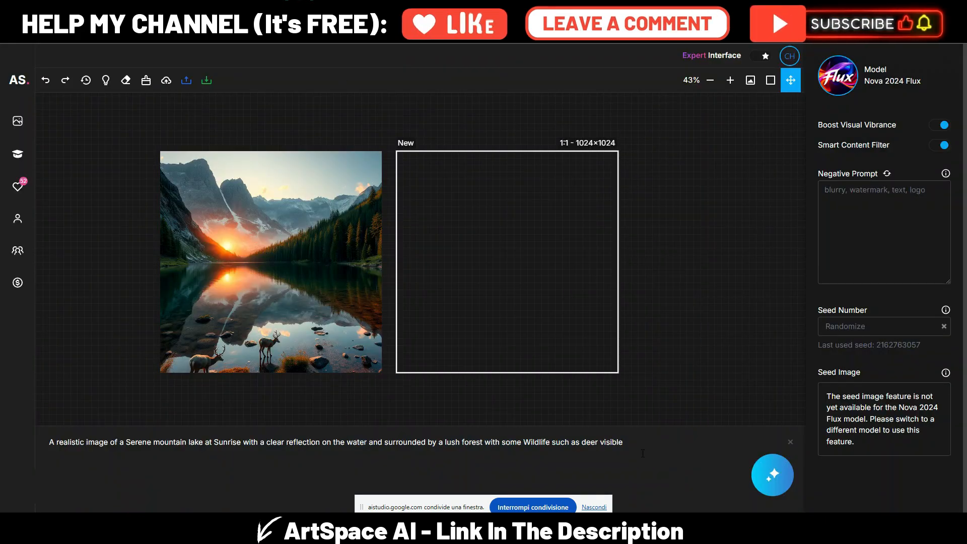
Step: Generate an image from the prompt 'a hyper realistic close up of a single dew drop on a spider web'
{"action": "type", "text": "a hyper realistic close up of a single Dew? Drop on a spider web. In a lush forest with a clear reflection of a vibrant Sunrise."}
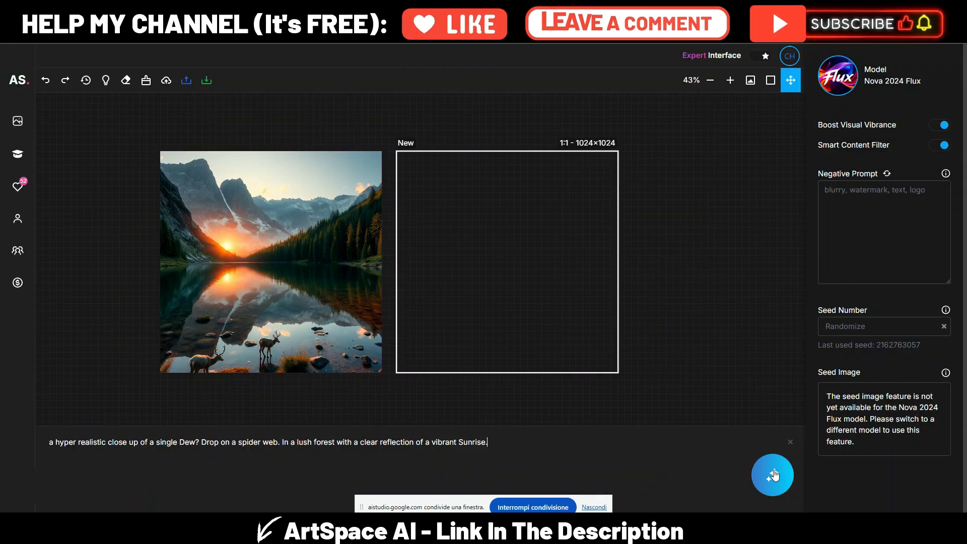
{"action": "left_click", "coordinate": [772, 475]}
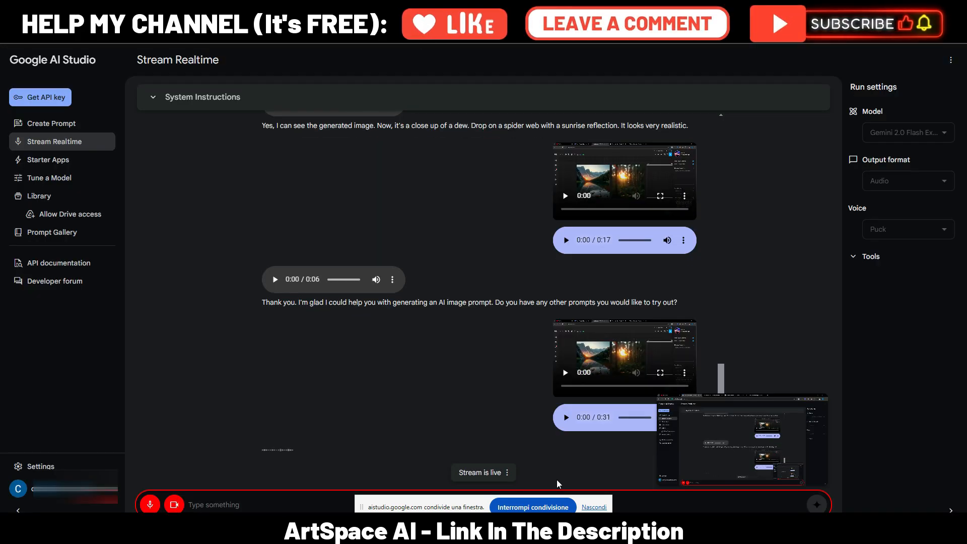
Step: Scroll the chat to read Gemini's lavender field sunset prompt suggestion
{"action": "scroll", "scroll_direction": "down", "scroll_amount": 3}
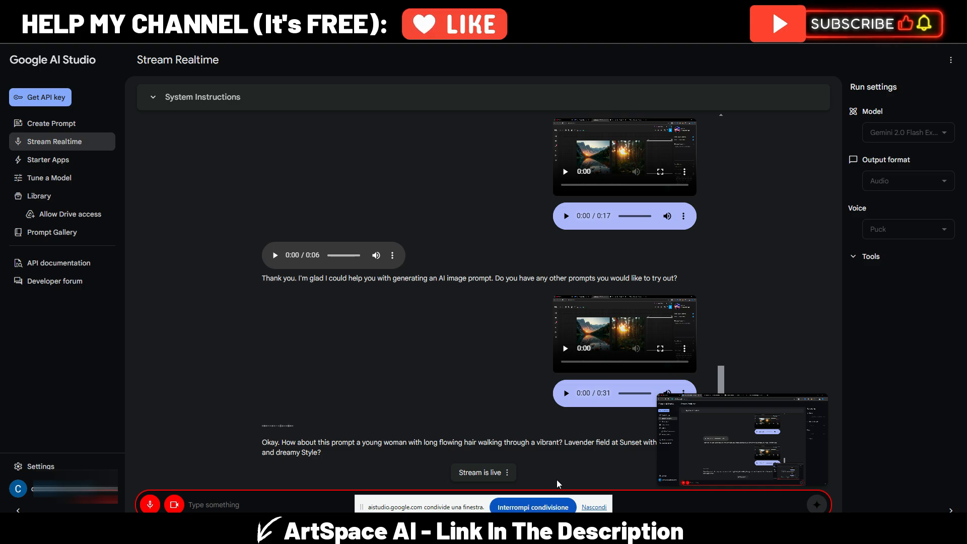
{"action": "right_click", "coordinate": [333, 452]}
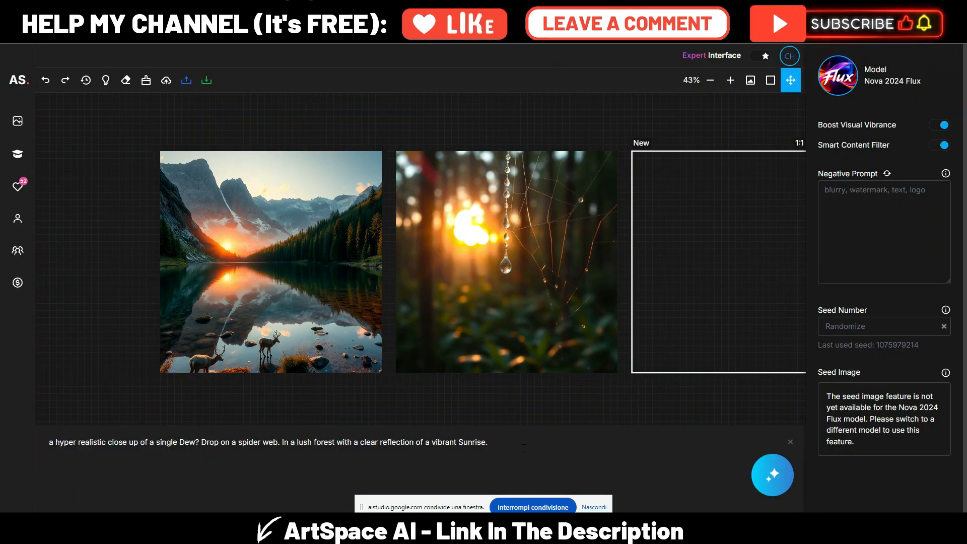
Step: Generate an image of a long-haired young woman walking through a lavender field at sunset
{"action": "type", "text": "a young woman with long flowing hair walking through a vibrant? Lavender field at Sunset with a Whimsical and dreamy Style"}
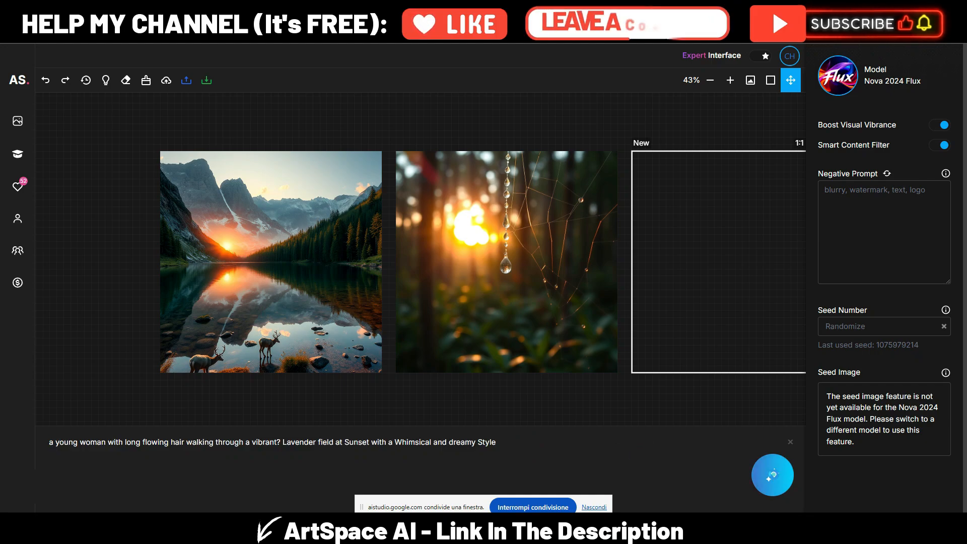
{"action": "left_click", "coordinate": [771, 475]}
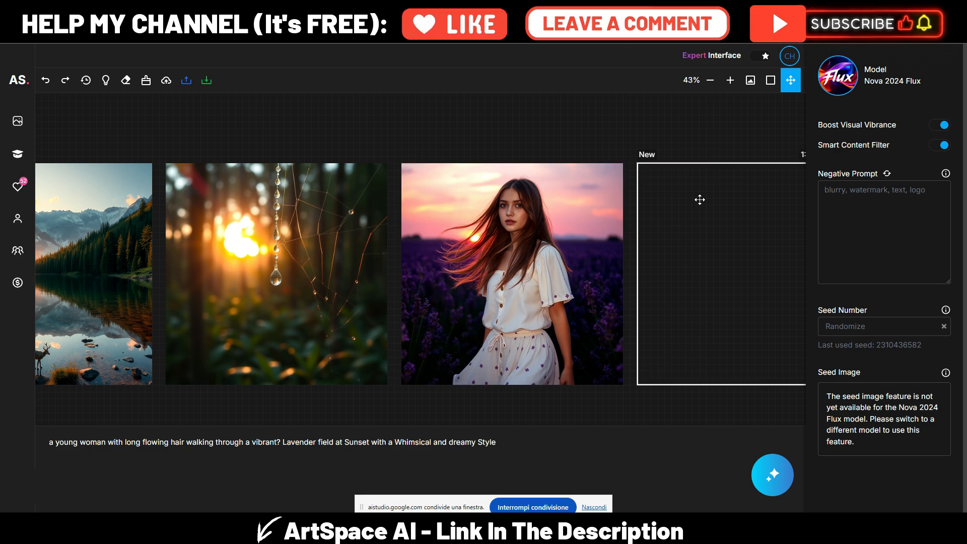
{"action": "mouse_move", "coordinate": [697, 214]}
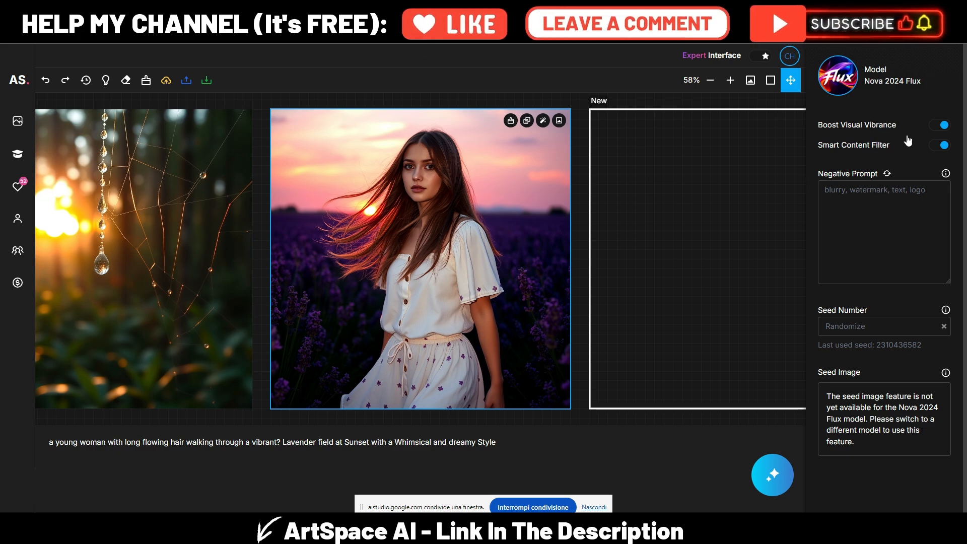
{"action": "mouse_move", "coordinate": [895, 398]}
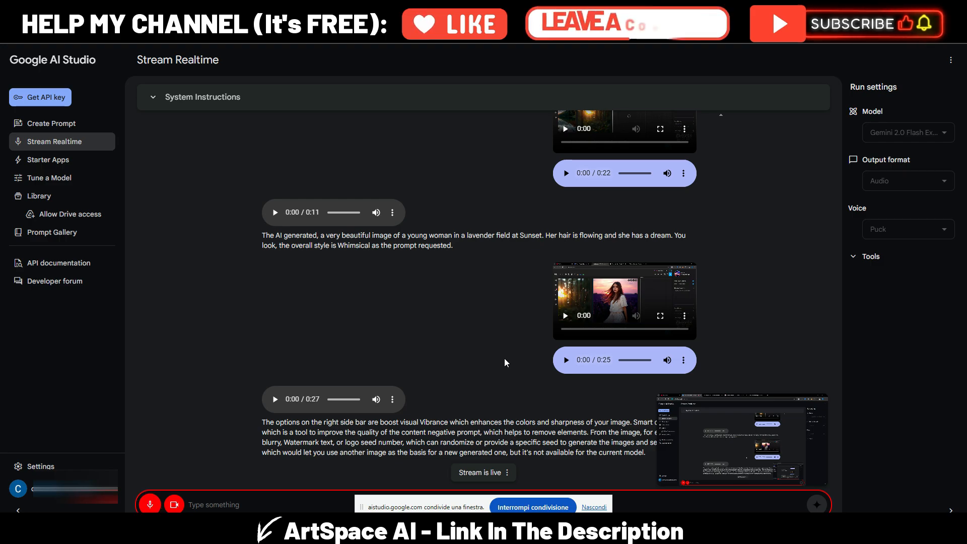
{"action": "scroll", "scroll_direction": "down", "scroll_amount": 3}
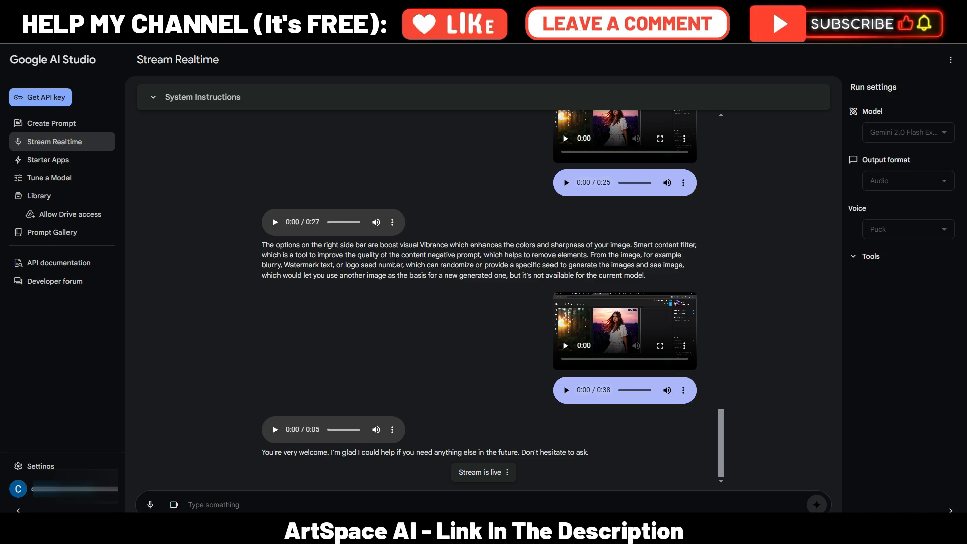
{"action": "mouse_move", "coordinate": [468, 186]}
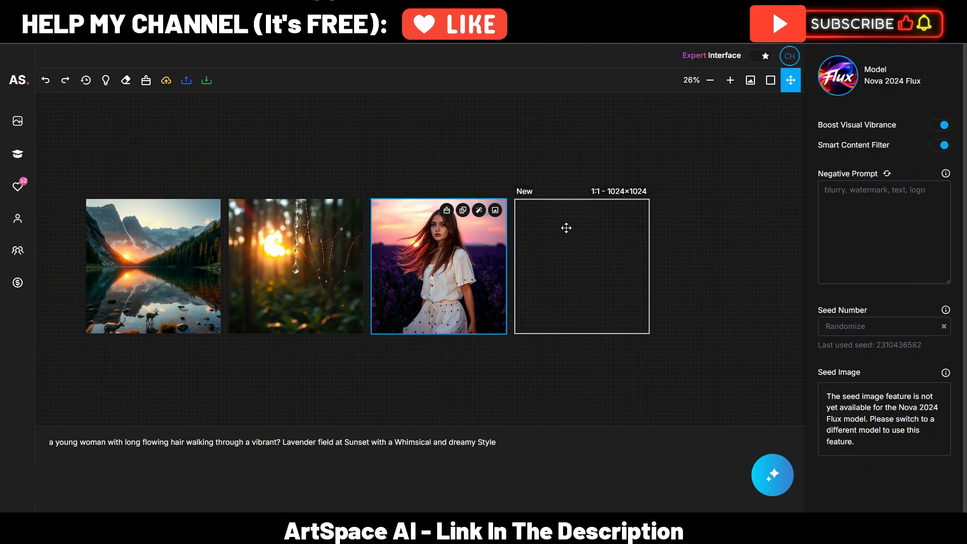
{"action": "mouse_move", "coordinate": [649, 374]}
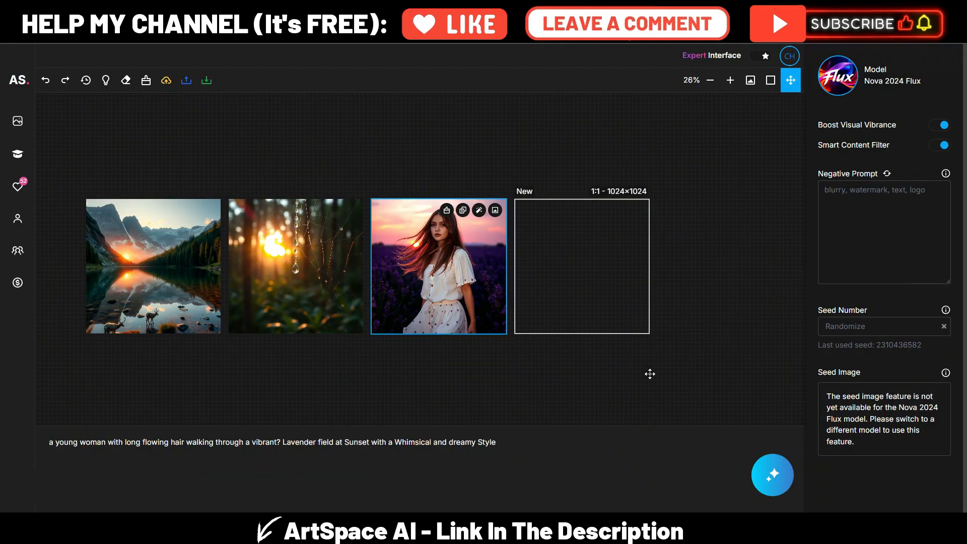
{"action": "mouse_move", "coordinate": [692, 340]}
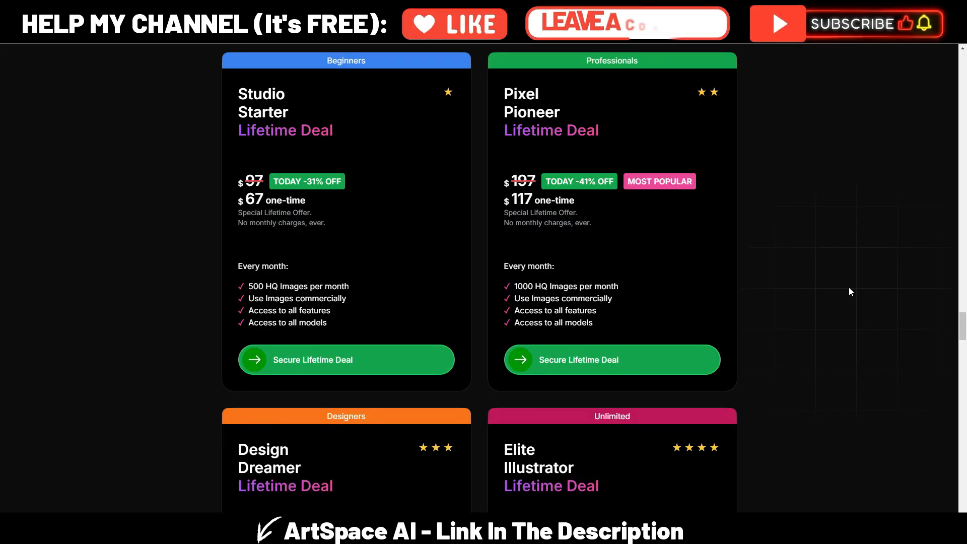
Step: Scroll the pricing page to the Design Dreamer ($187) and Elite Illustrator ($247) lifetime plans
{"action": "scroll", "scroll_direction": "down", "scroll_amount": 3}
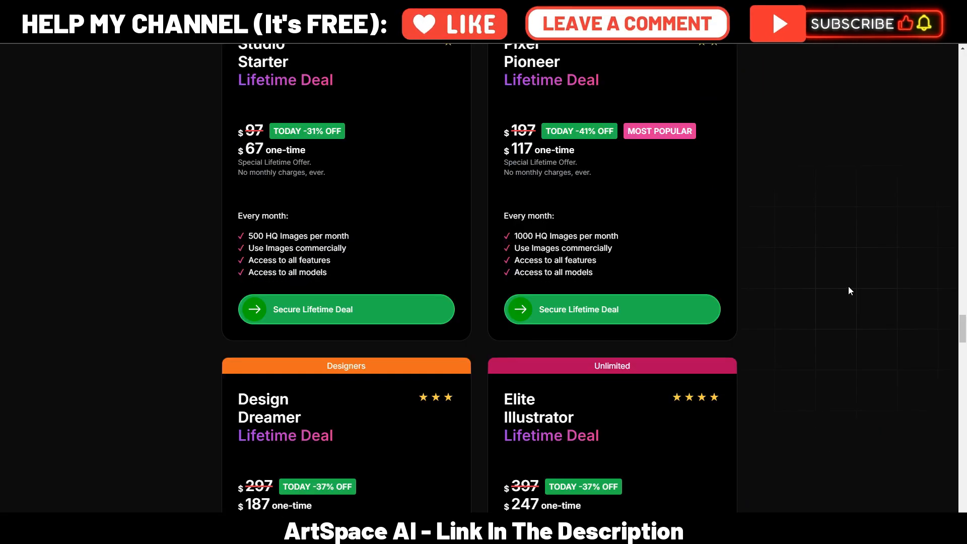
{"action": "mouse_move", "coordinate": [672, 199]}
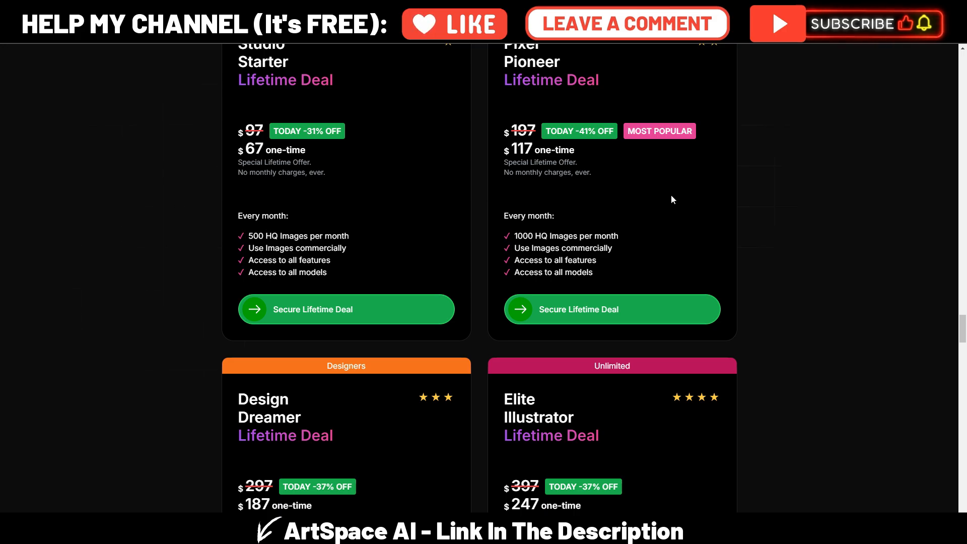
{"action": "scroll", "scroll_direction": "down", "scroll_amount": 3}
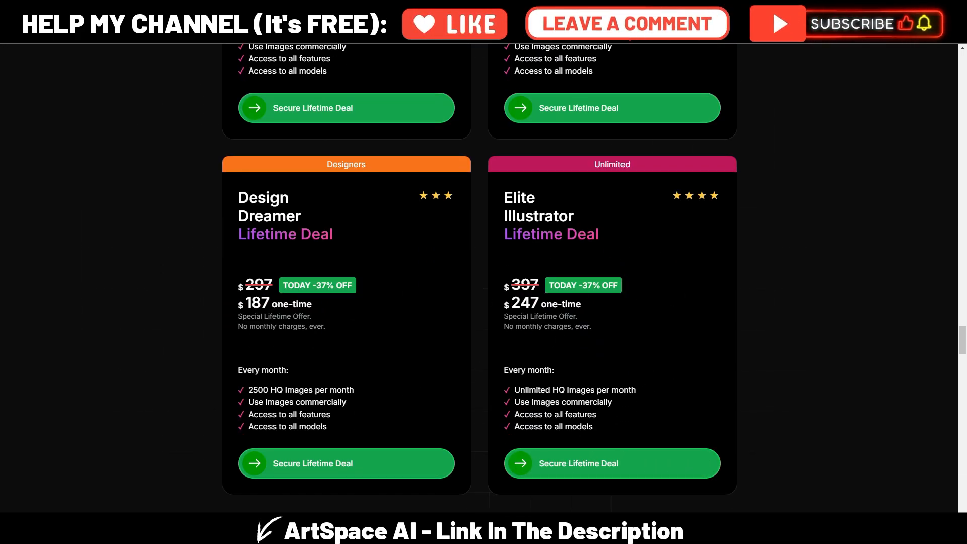
{"action": "mouse_move", "coordinate": [649, 319]}
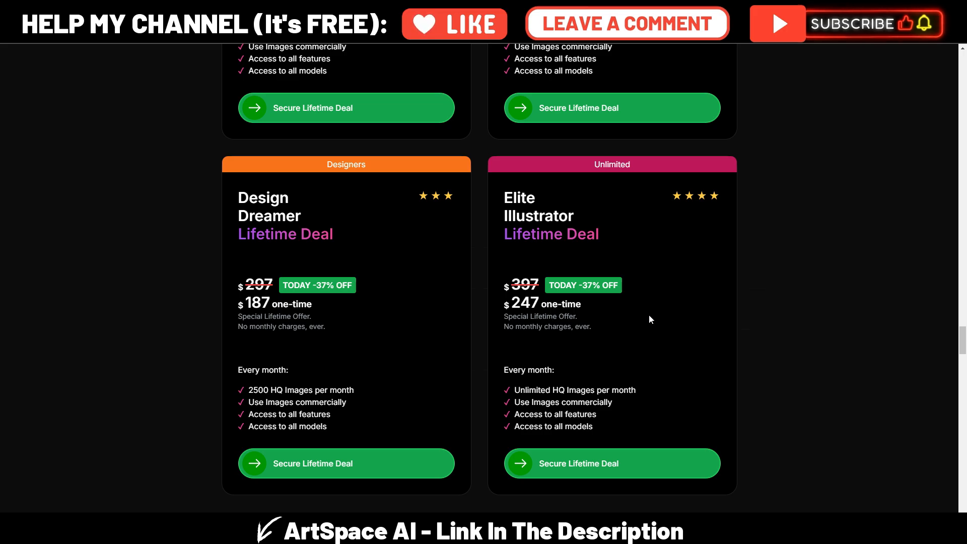